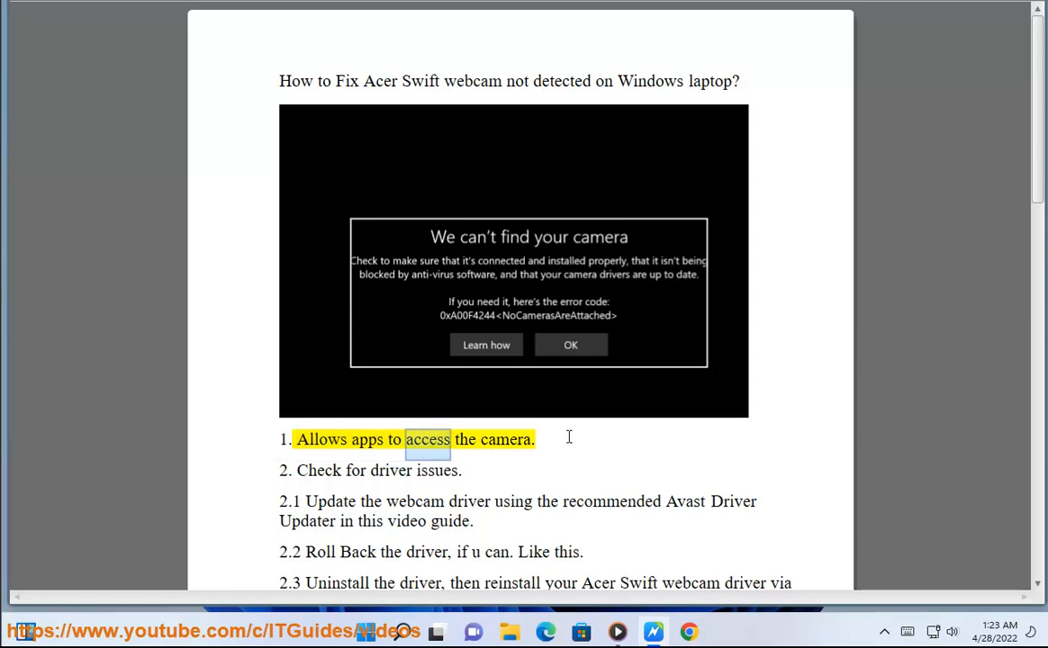
Move the guide to step 2 on driver issues and bring up Windows search
left_click(285, 470)
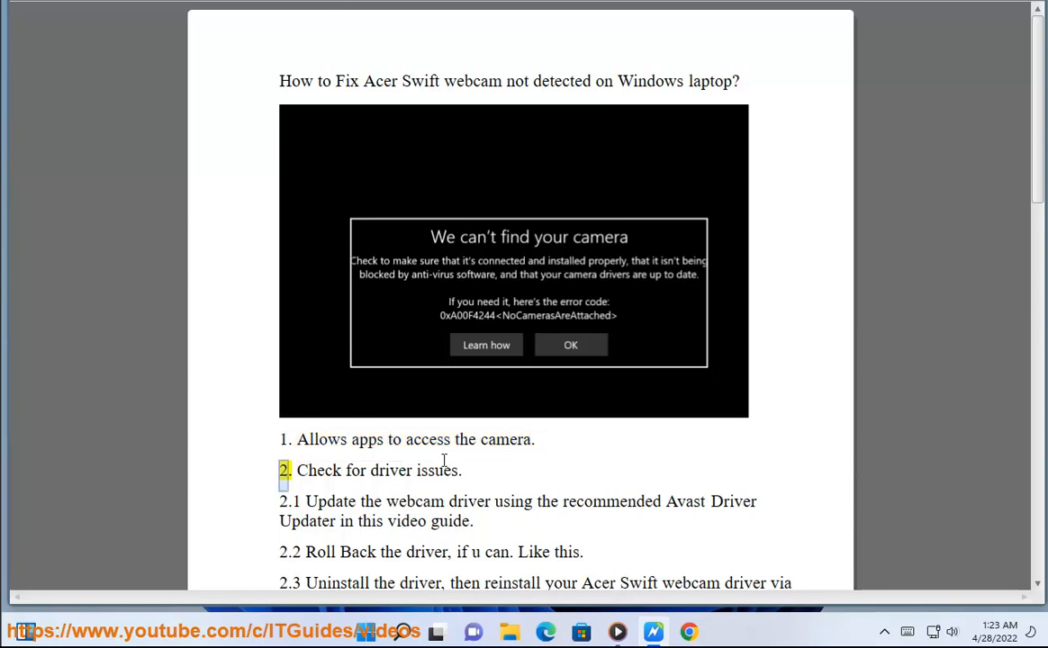
left_click(399, 631)
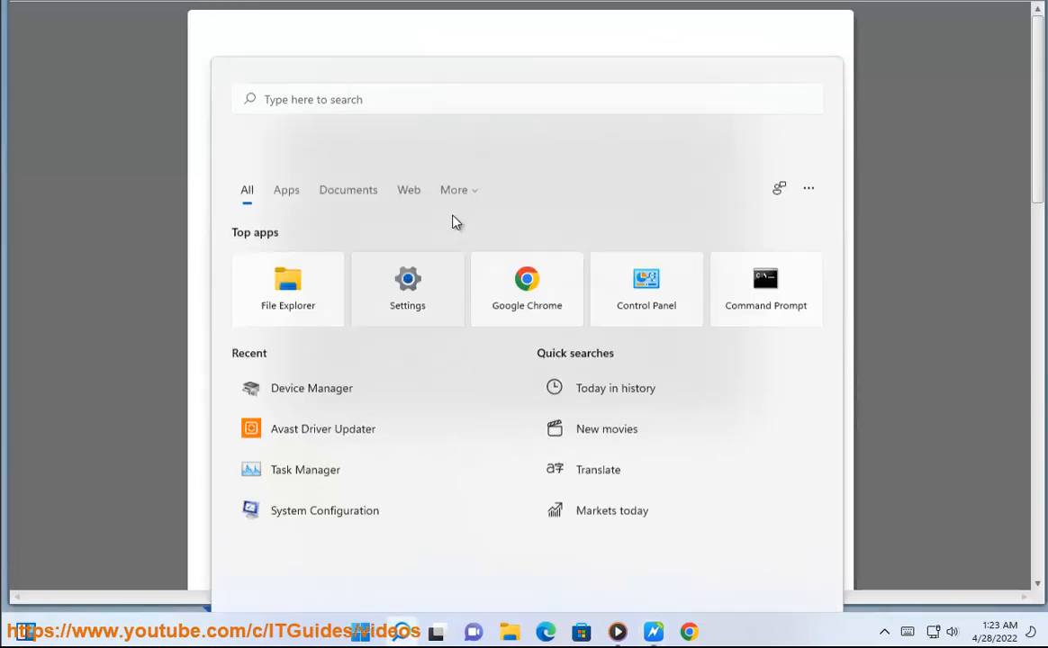
Reach the Privacy & security Camera page in Settings with camera access On
left_click(408, 288)
type("c")
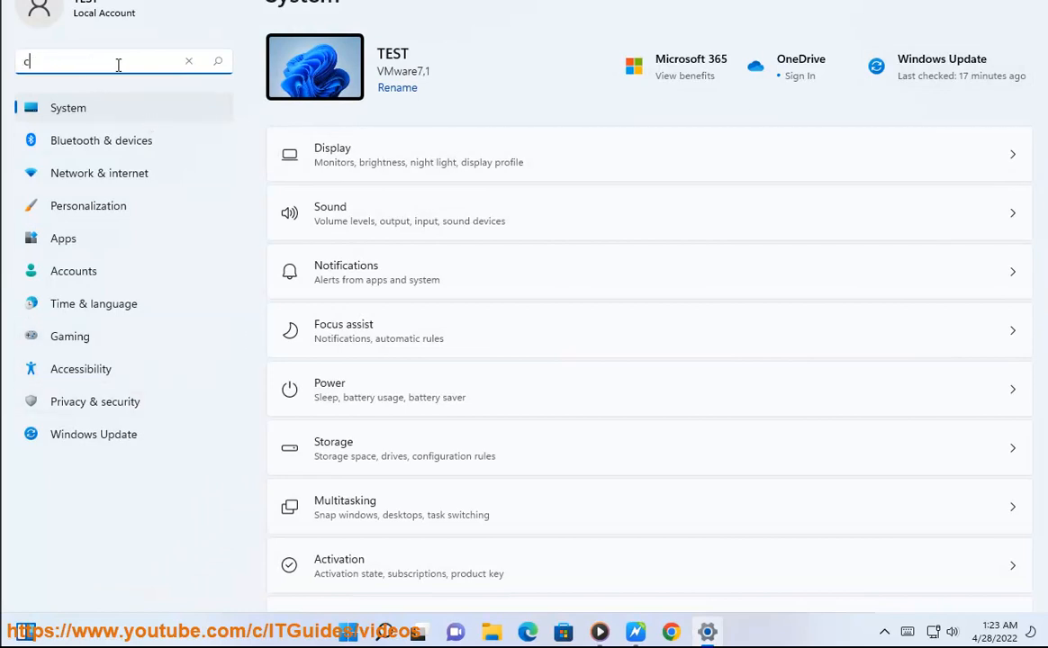
type("a")
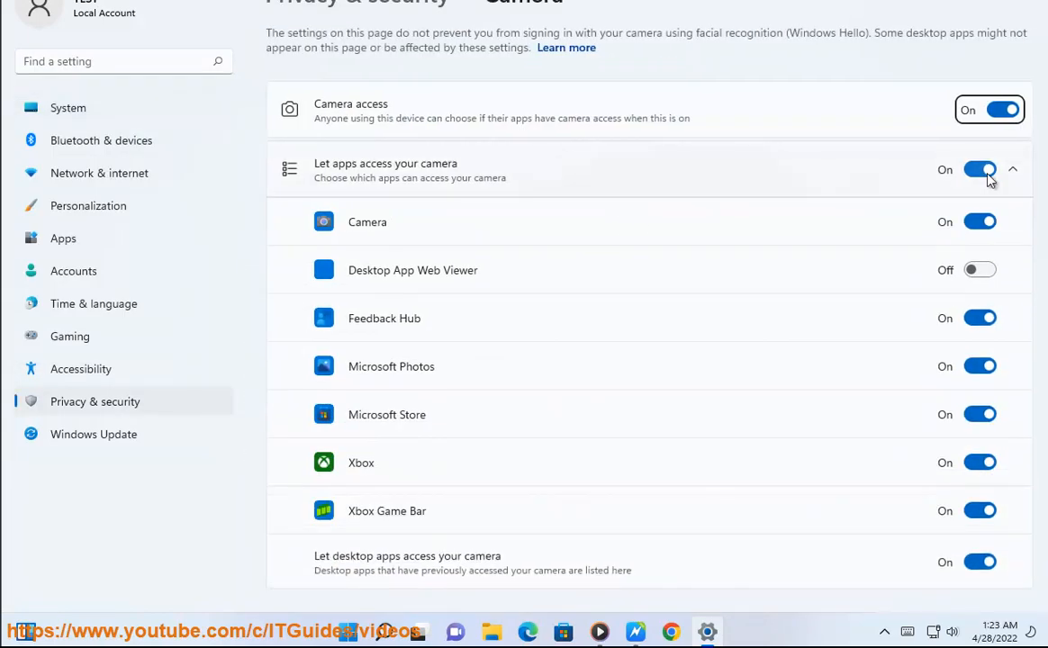
mouse_move(973, 56)
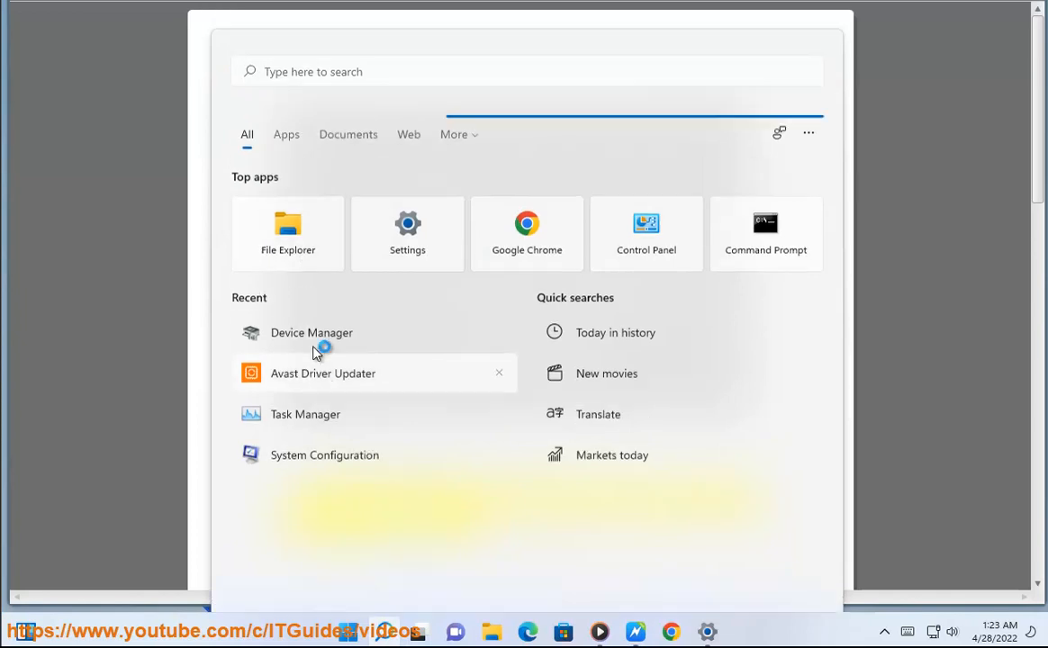
Search 'dv' from the Start menu and launch Device Manager
left_click(322, 373)
type("DV")
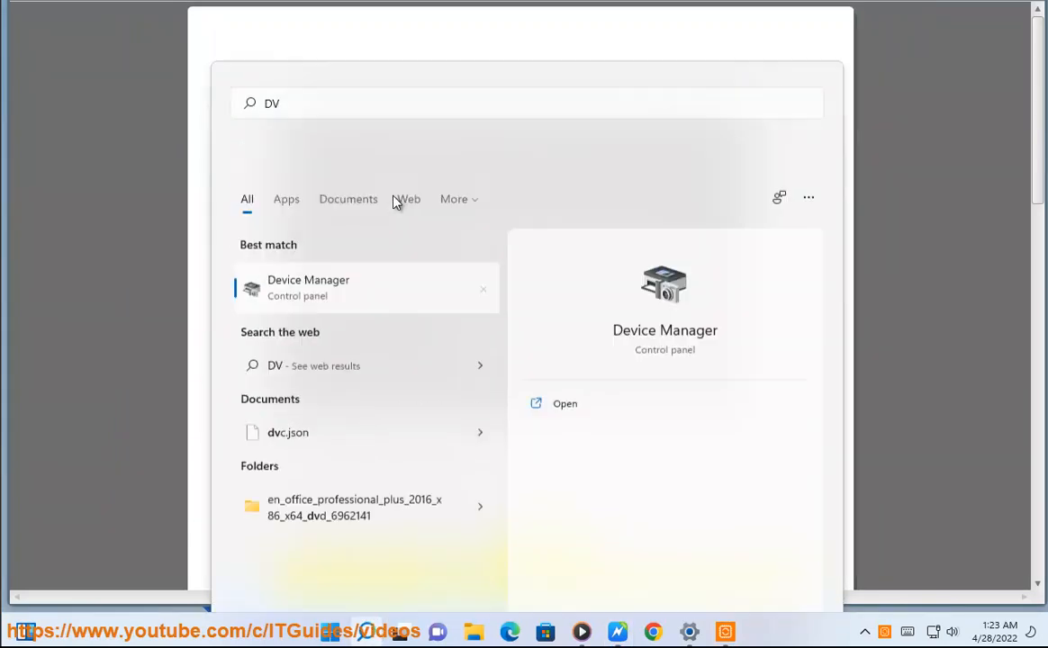
left_click(566, 404)
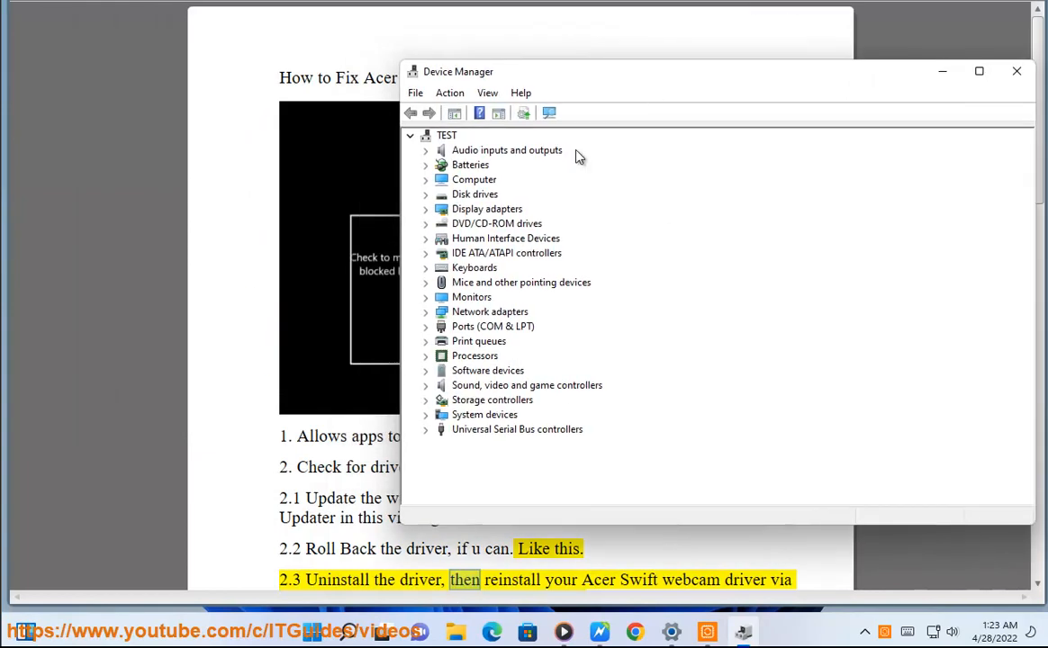
mouse_move(430, 184)
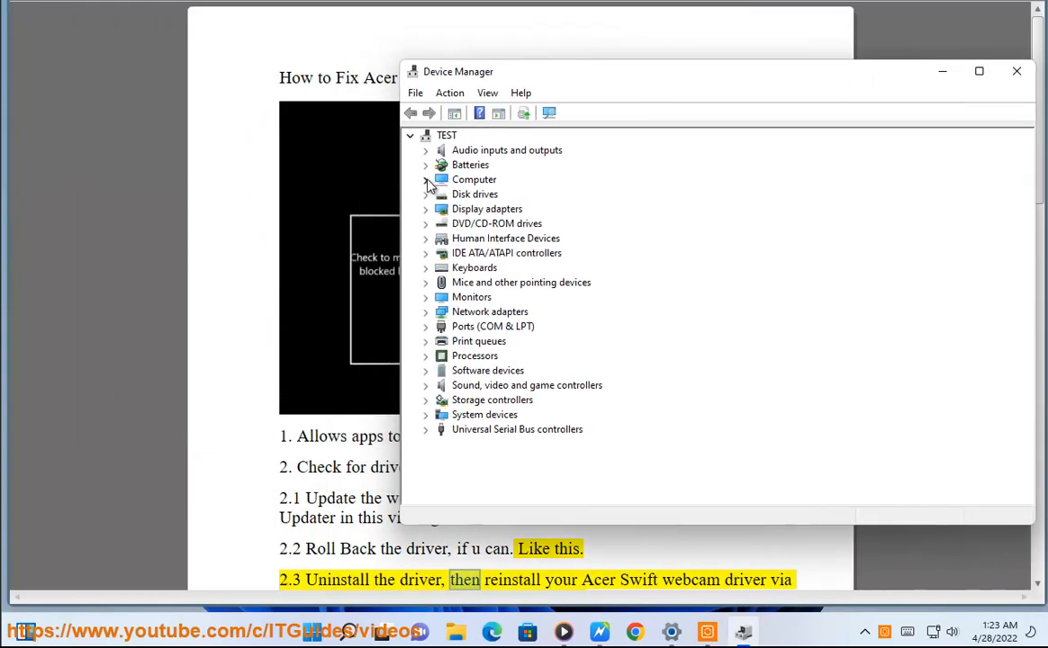
View the ACPI x64-based PC driver properties, where roll back is unavailable, then close them
right_click(501, 194)
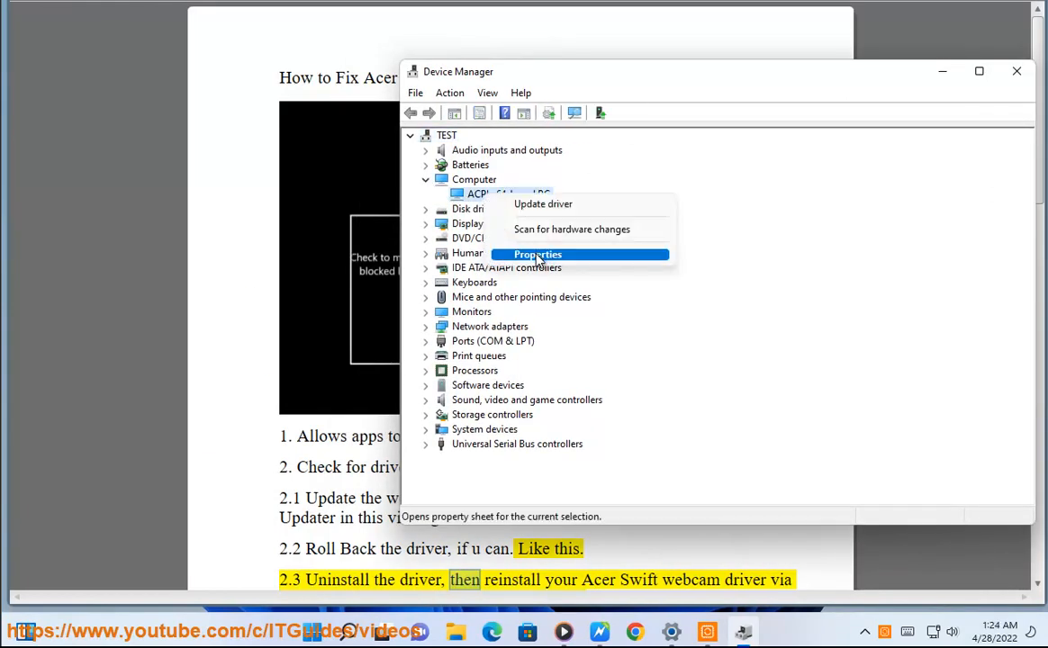
left_click(537, 254)
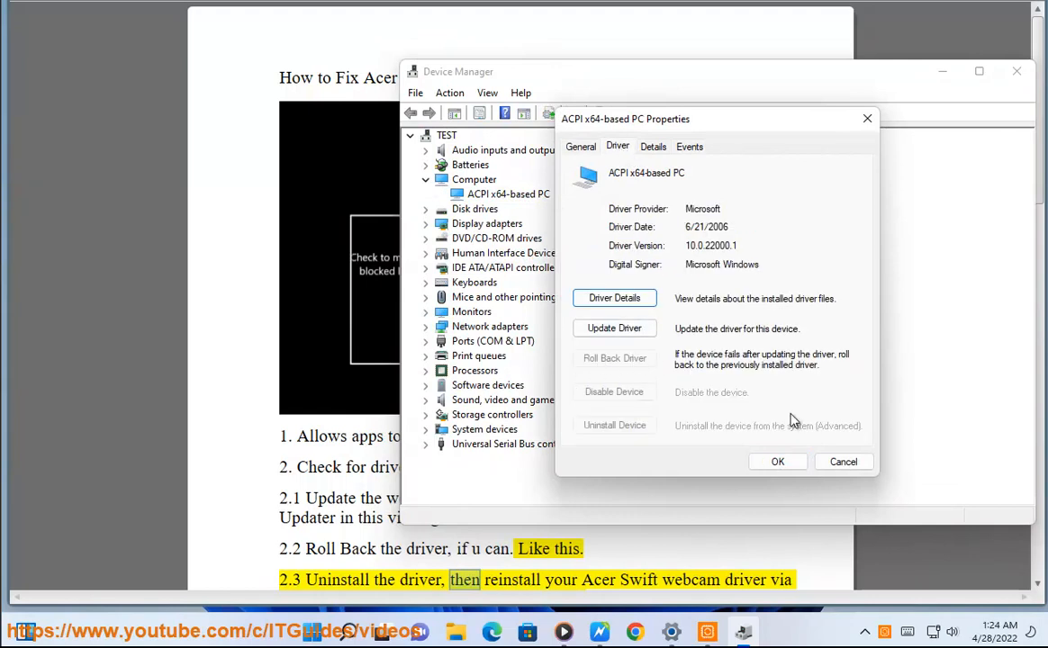
left_click(843, 462)
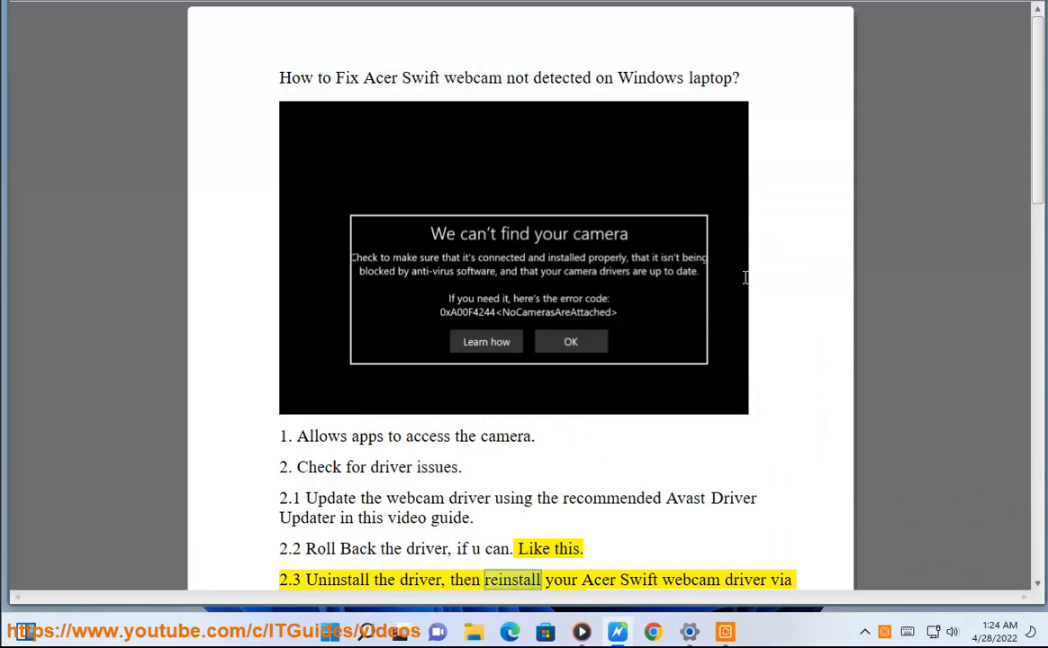
Scroll the guide to step 2.4 and select 'Uninstall the driver' in step 2.3
scroll("down", 3)
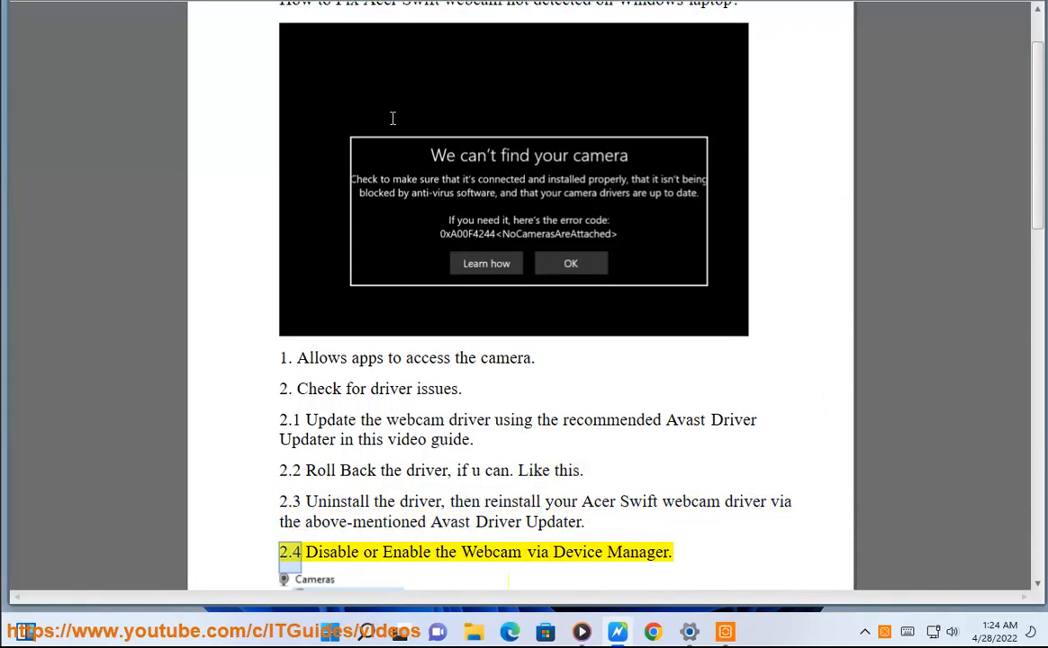
double_click(371, 501)
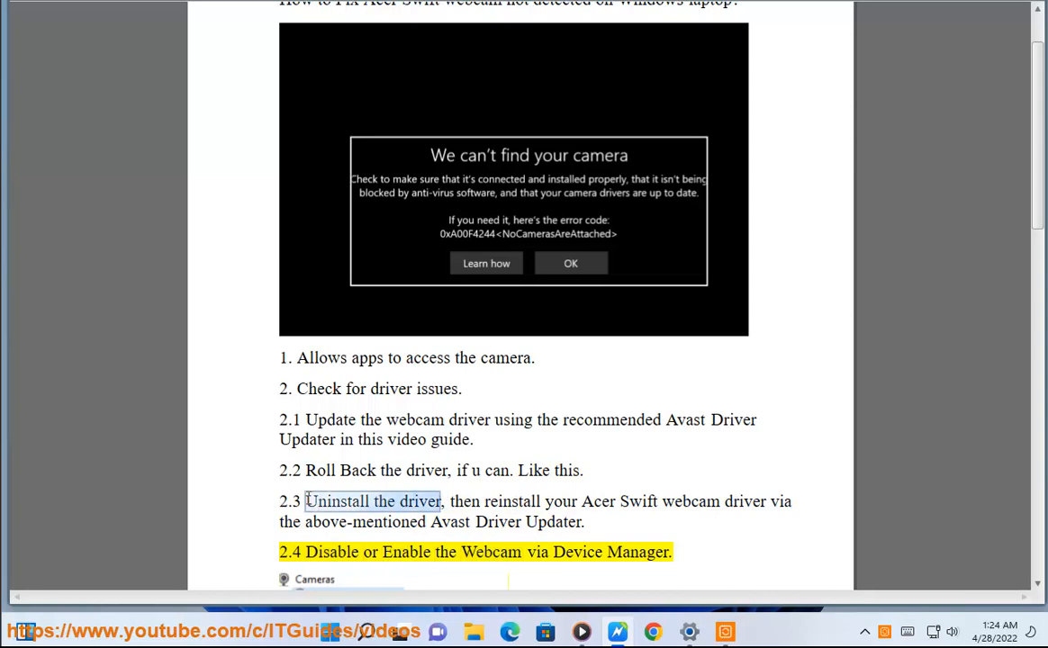
mouse_move(616, 631)
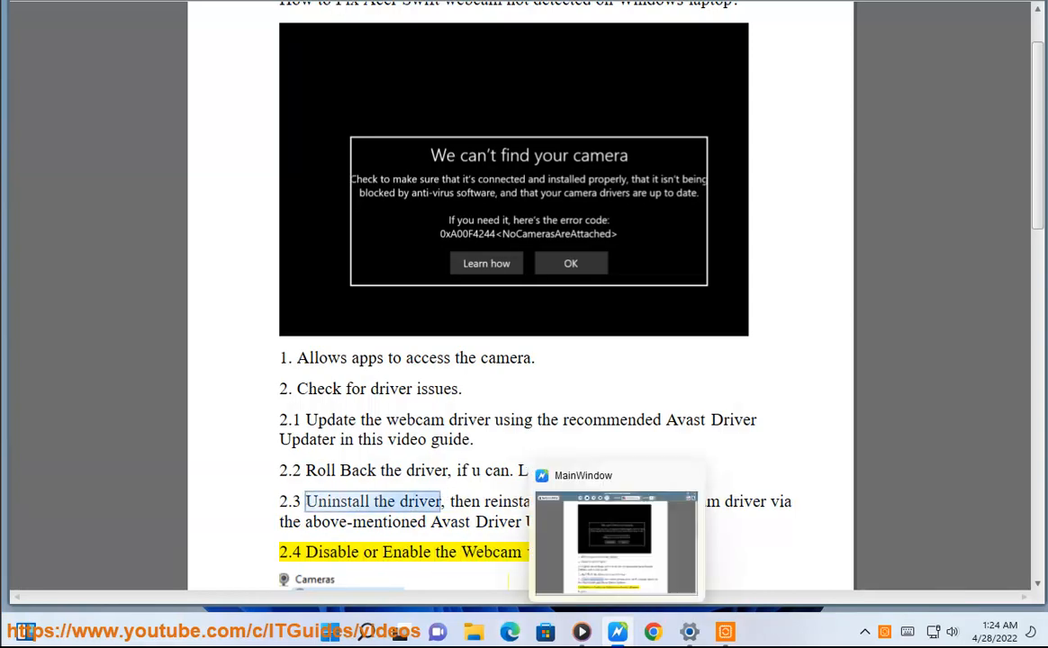
mouse_move(592, 230)
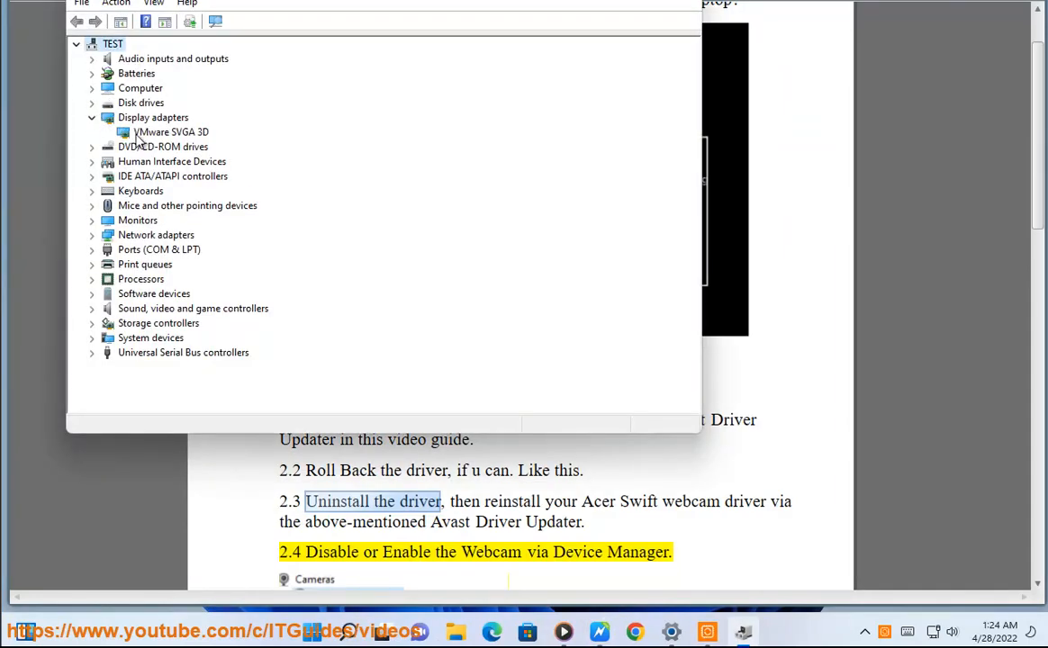
Uninstall the VMware SVGA 3D adapter and its driver from its Driver properties
double_click(169, 132)
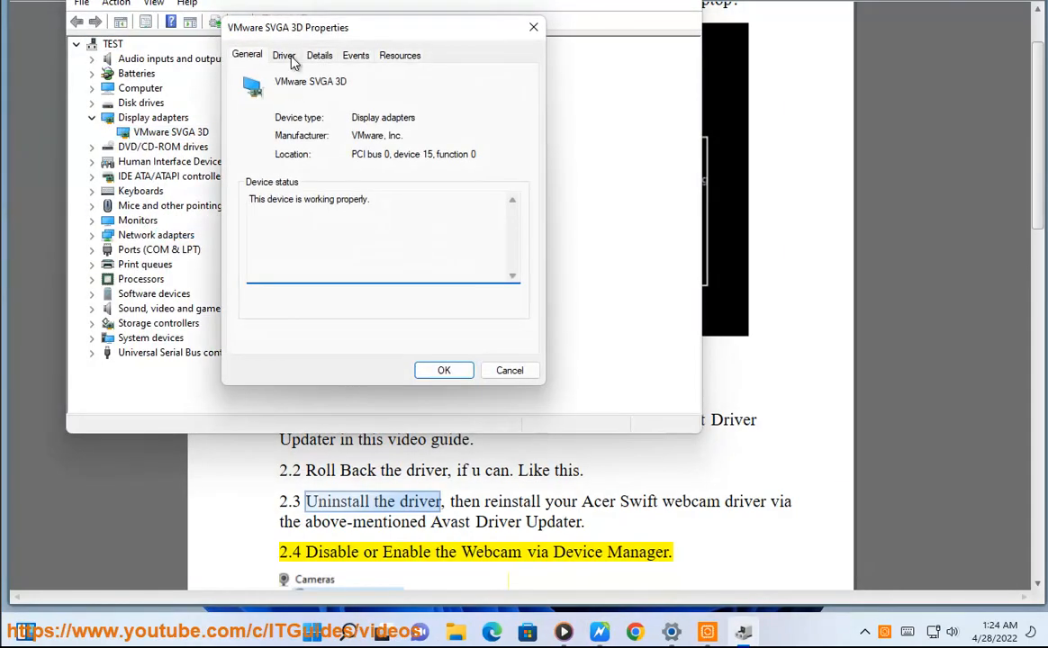
left_click(284, 54)
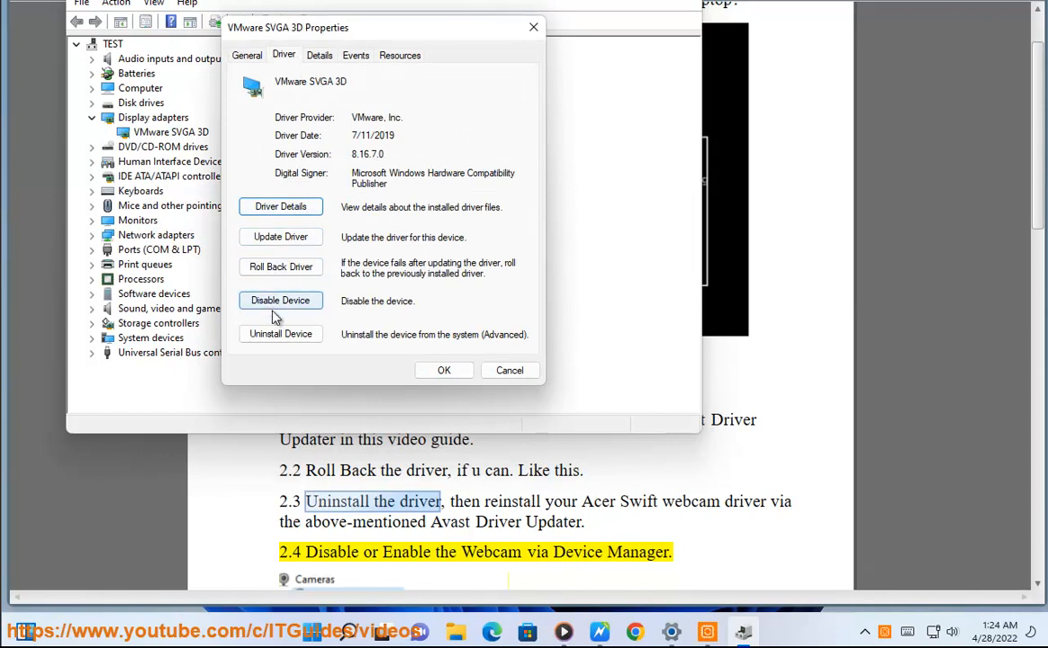
mouse_move(281, 333)
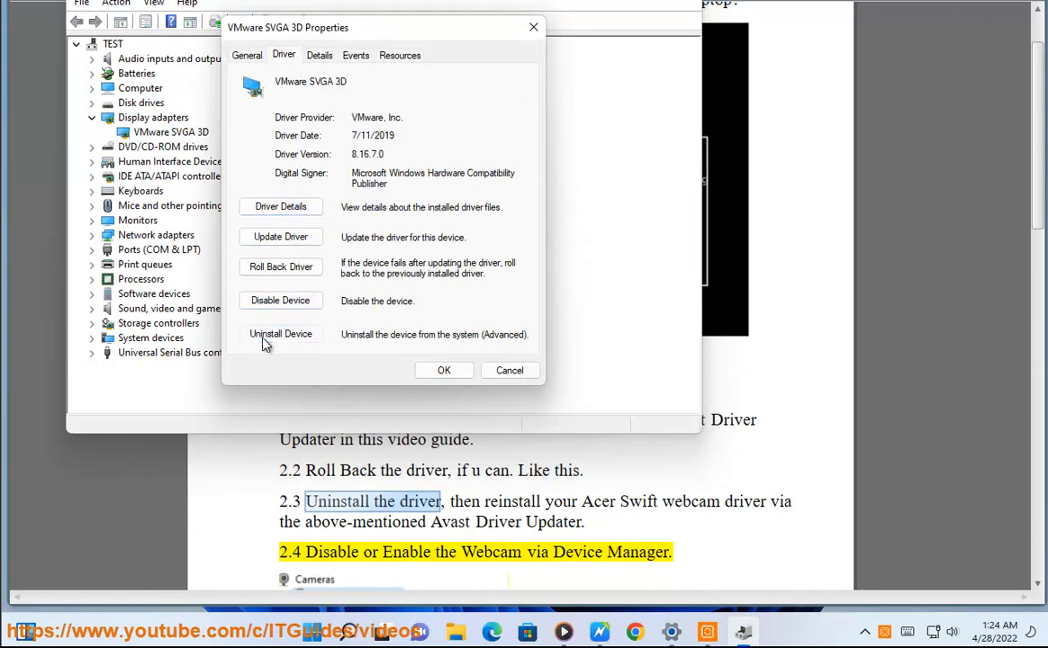
left_click(281, 333)
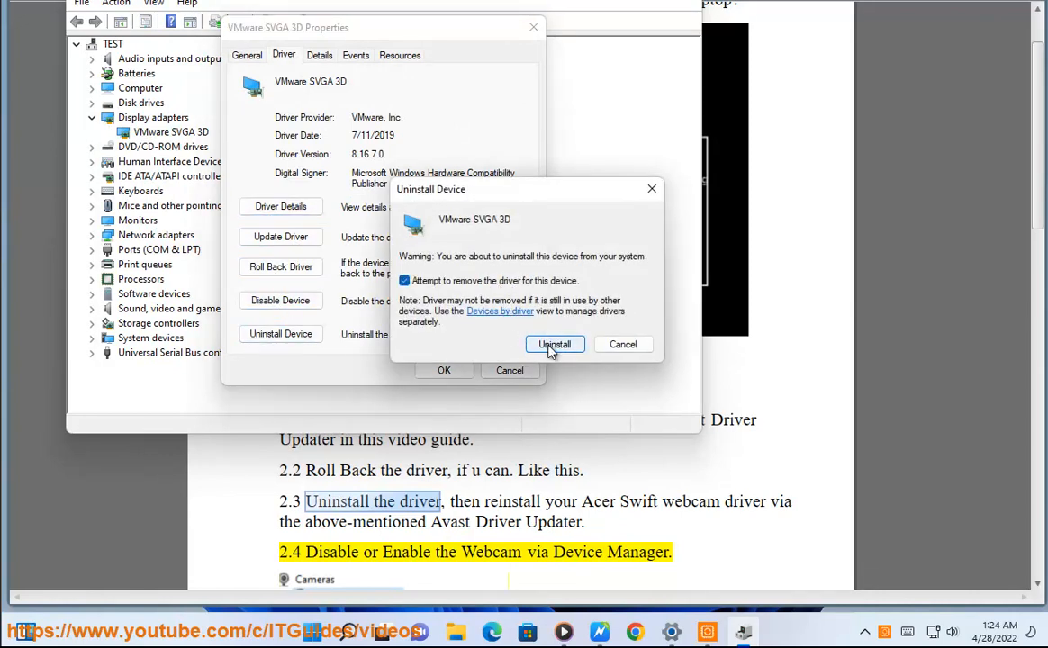
left_click(555, 344)
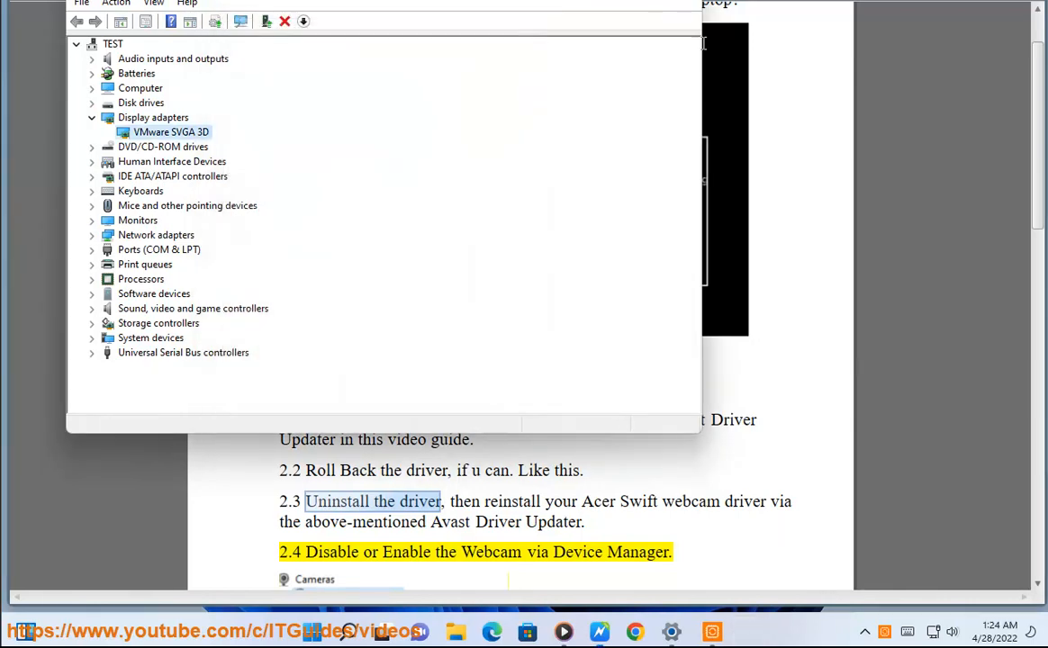